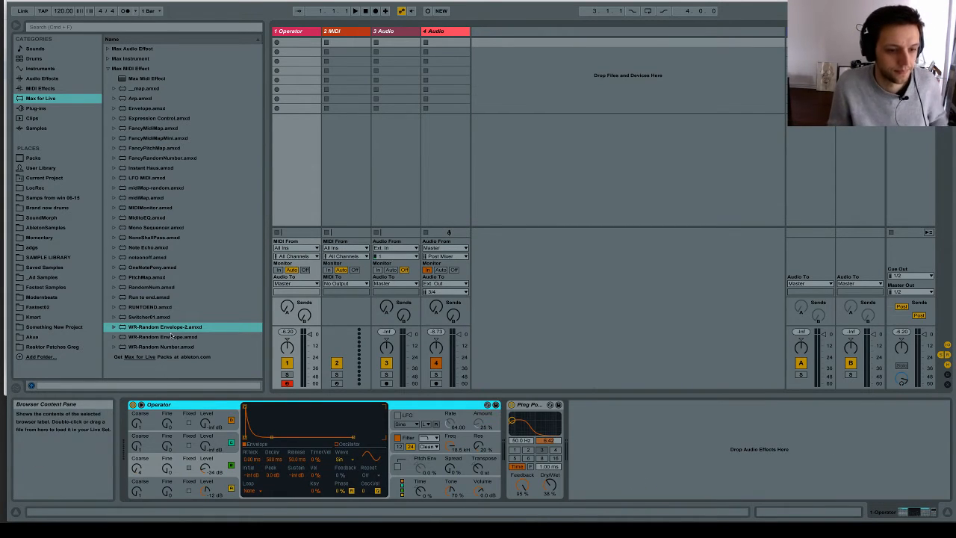
# Step: Load WR-Random Envelope-2.amxd onto the Operator track, ahead of Operator
pyautogui.doubleClick(165, 327)
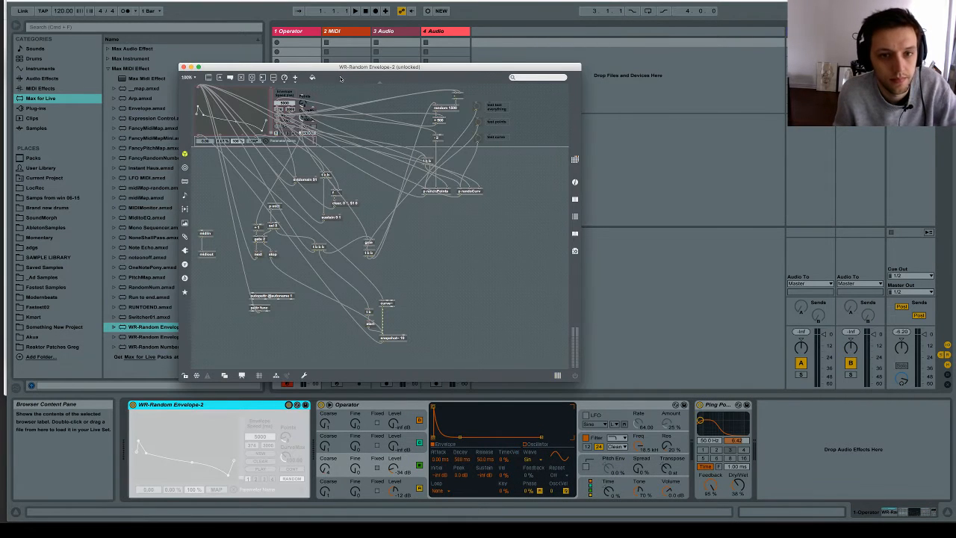
# Step: Save the device patch as a new file named WR-NiceEnvelope
pyautogui.click(22, 10)
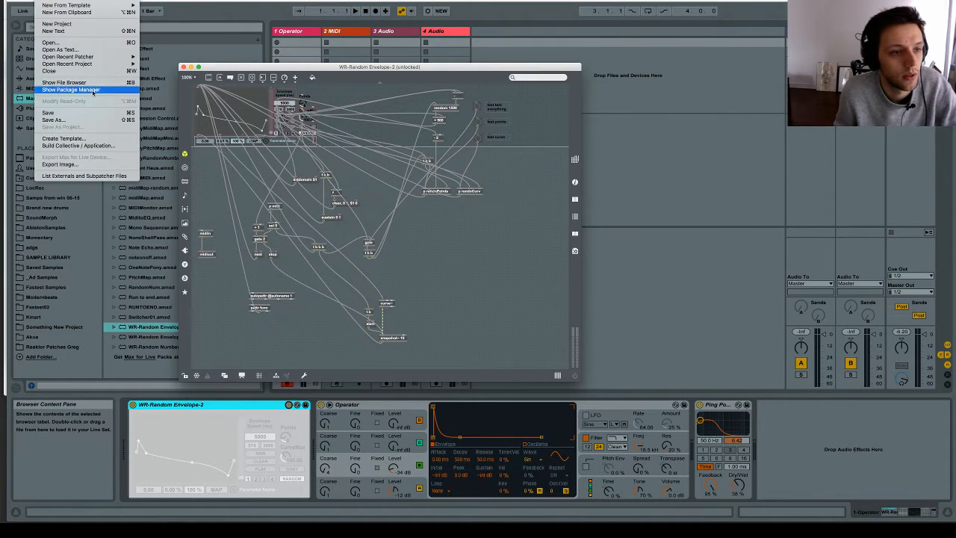
pyautogui.click(54, 119)
pyautogui.write('WR-E')
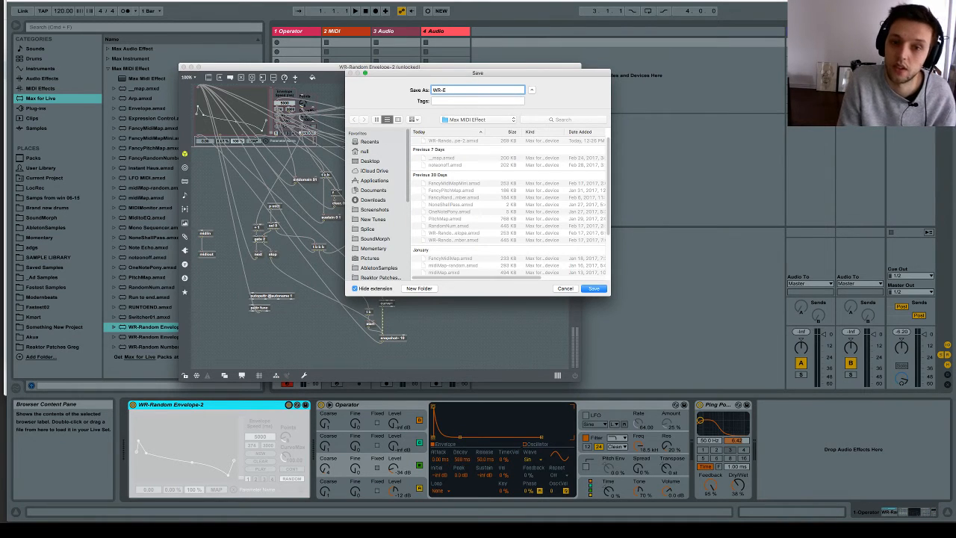
pyautogui.press('Backspace')
pyautogui.write('NiceEnvelope')
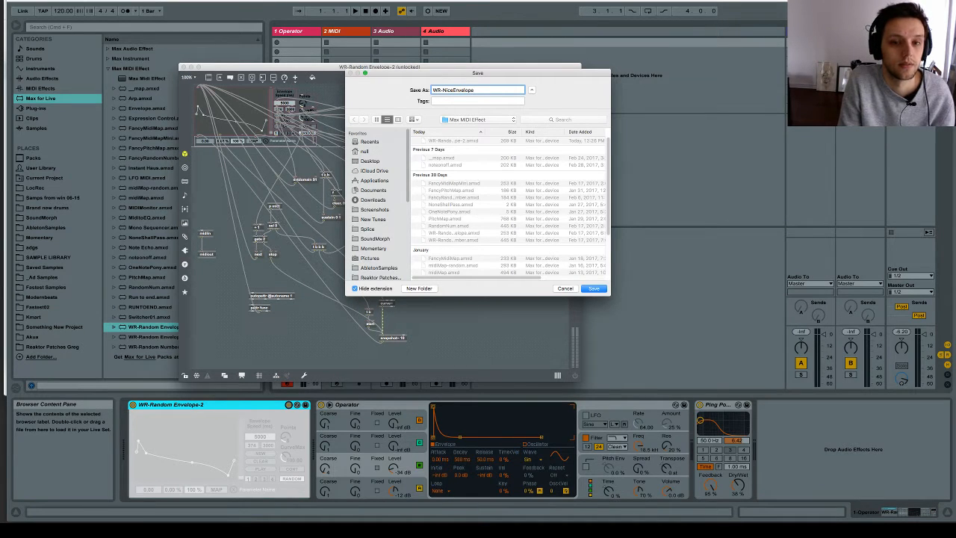
pyautogui.click(593, 288)
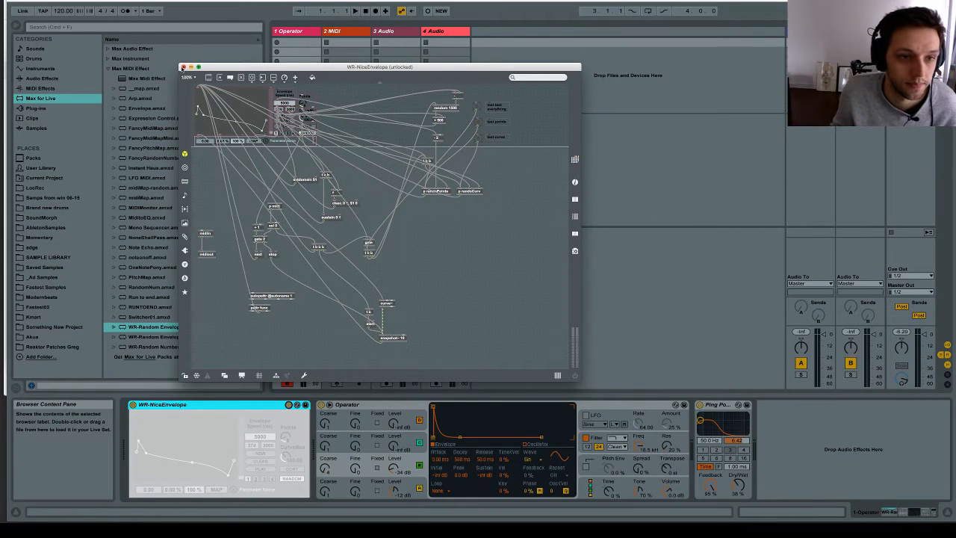
# Step: Close the Max patcher window to return to Ableton Live
pyautogui.click(183, 67)
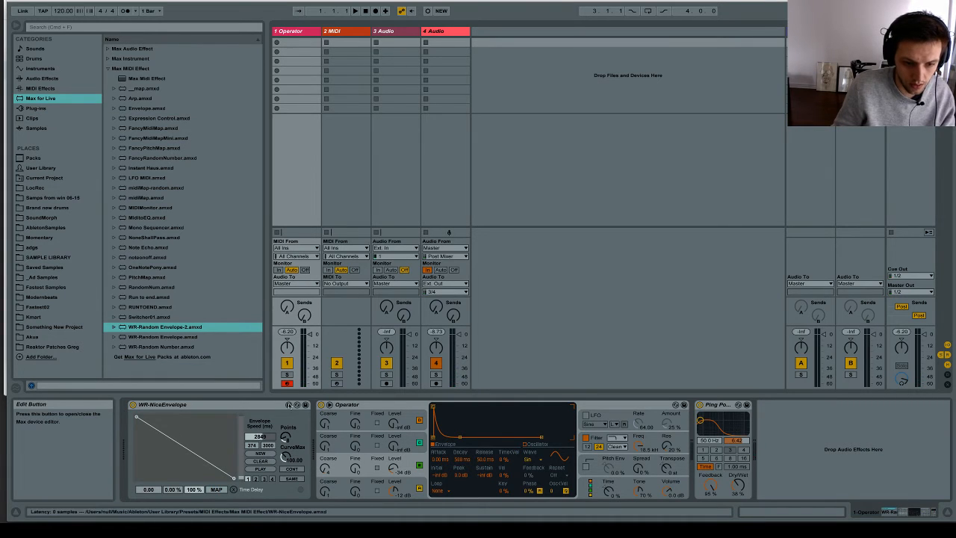
# Step: Set the WR-NiceEnvelope Envelope Speed (ms) number box to 800
pyautogui.click(288, 404)
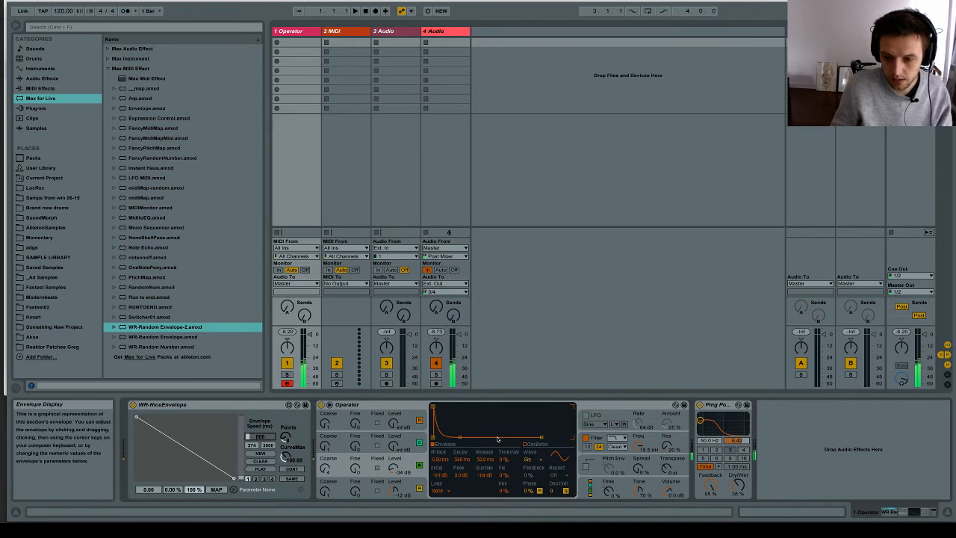
# Step: Use NEW/RANDOM on WR-NiceEnvelope to create a random multi-point envelope
pyautogui.click(717, 404)
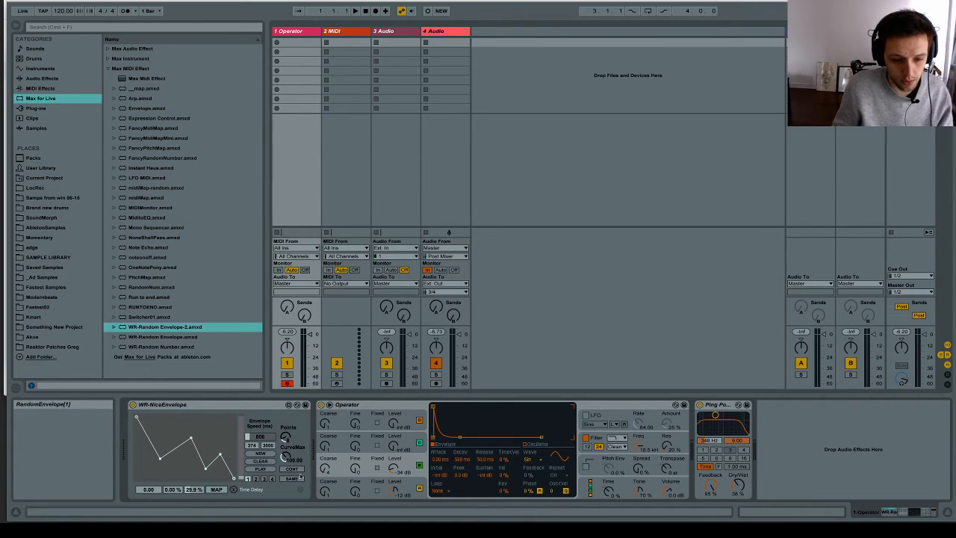
pyautogui.click(293, 469)
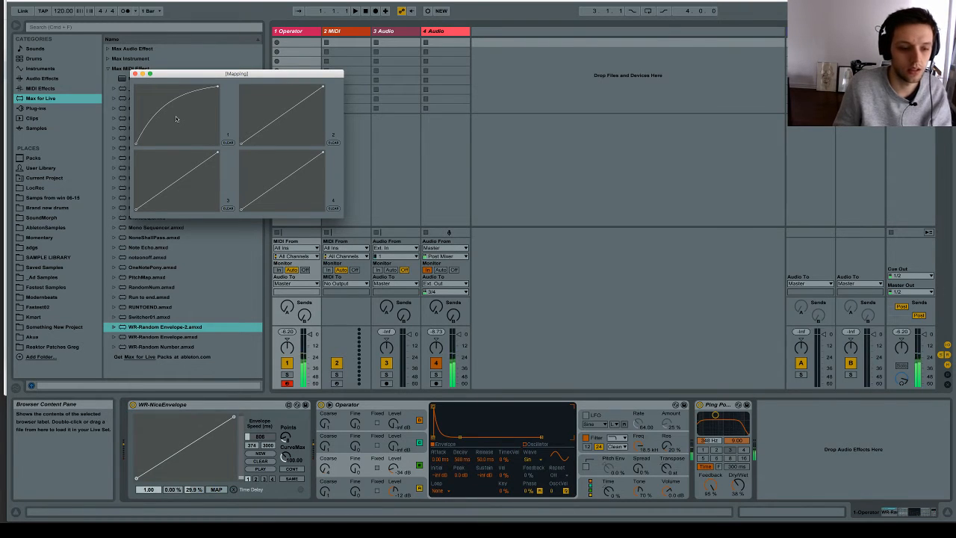
# Step: Drag mapping curve 1 in the Mapping window into a rounded arc
pyautogui.moveTo(176, 118); pyautogui.dragTo(149, 98)
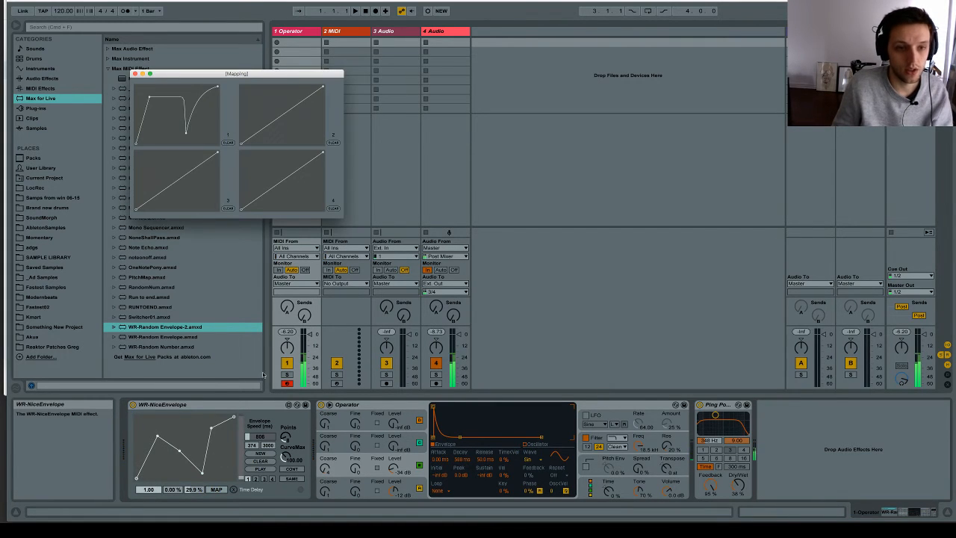
# Step: Close the mapping curves, keeping the jagged five-point envelope at 800 ms
pyautogui.click(136, 73)
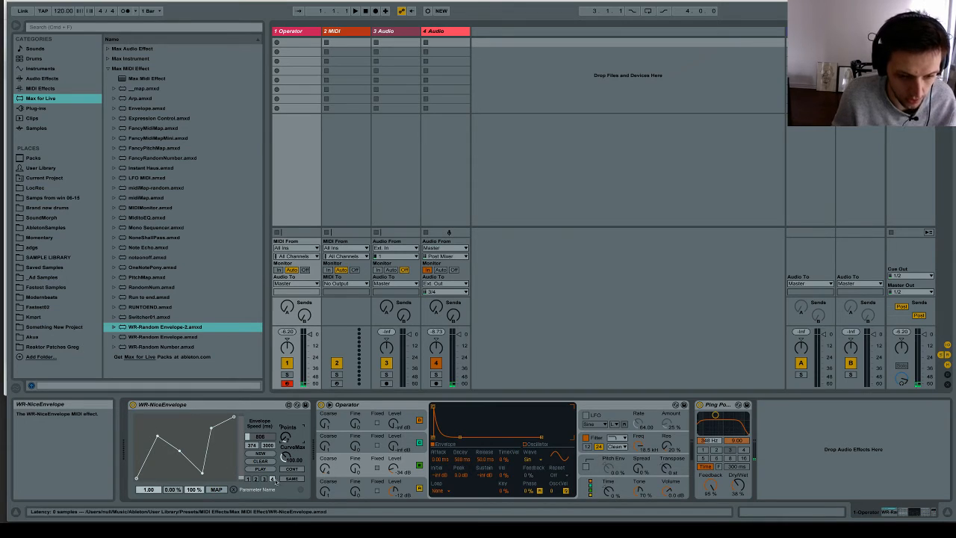
# Step: Set speed range 100–5000 ms, Envelope Speed 4875, and a curved rising envelope
pyautogui.click(291, 479)
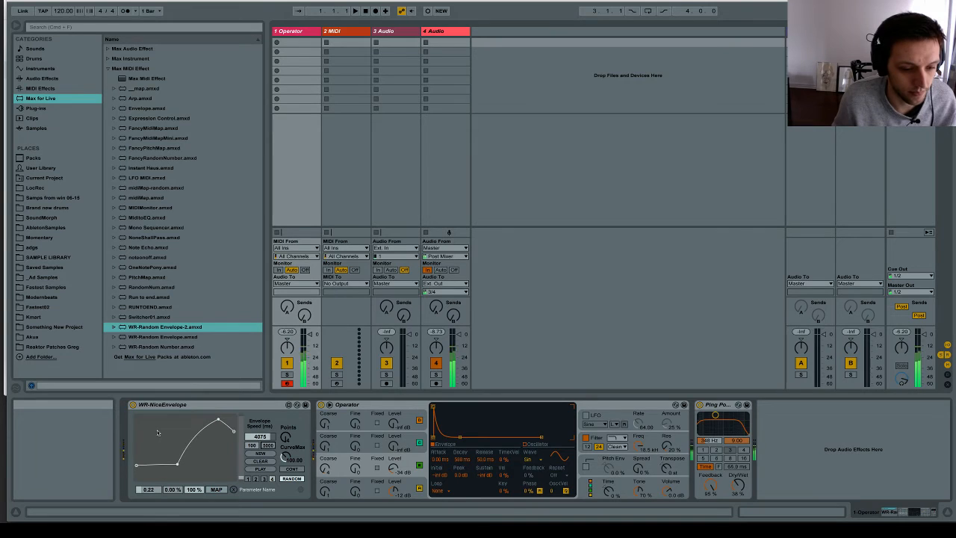
# Step: Regenerate random envelopes until a smooth falling curve at about 1527 ms appears
pyautogui.click(291, 478)
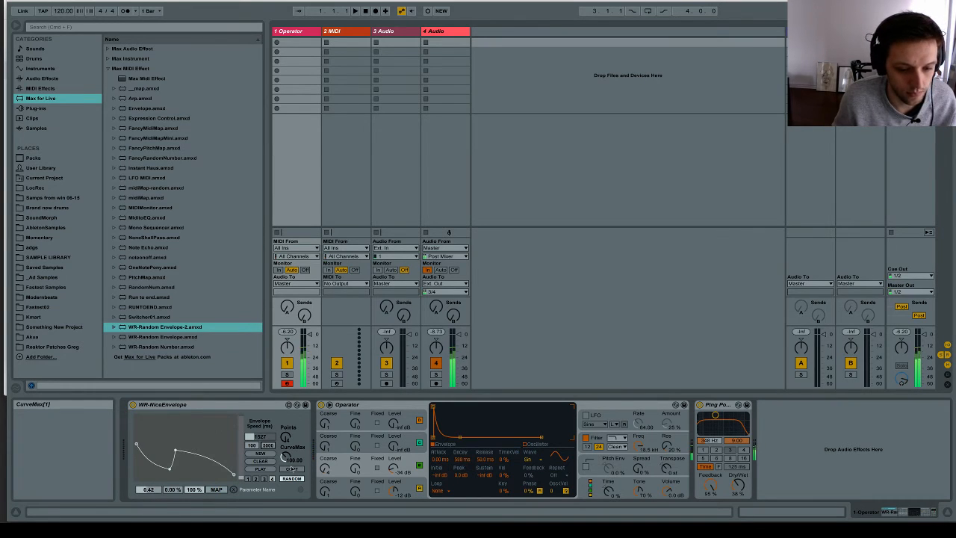
pyautogui.click(291, 478)
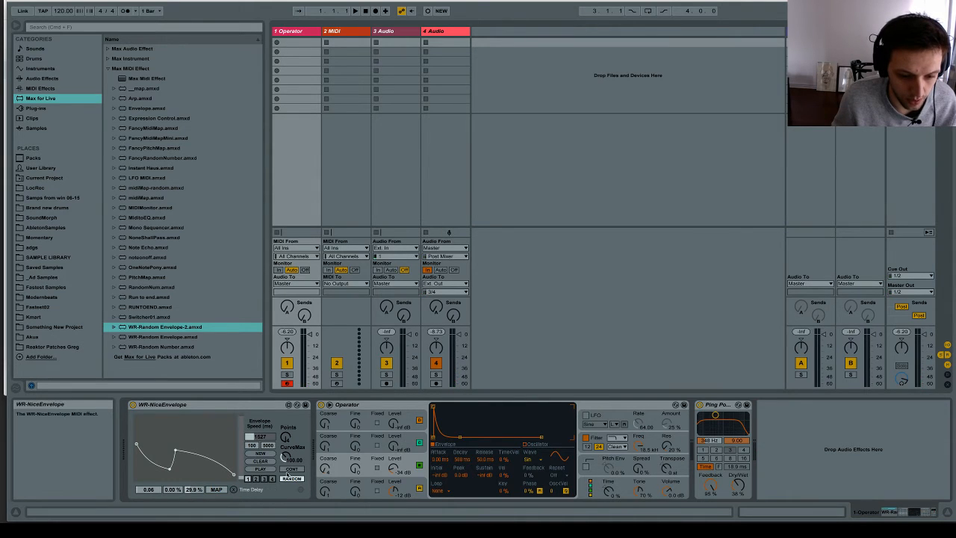
pyautogui.click(292, 478)
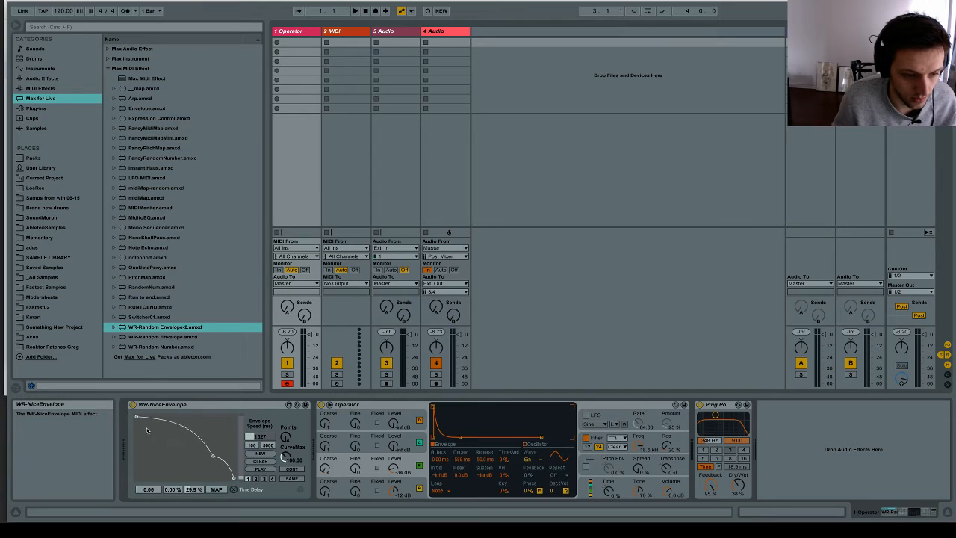
pyautogui.moveTo(147, 430); pyautogui.dragTo(135, 441)
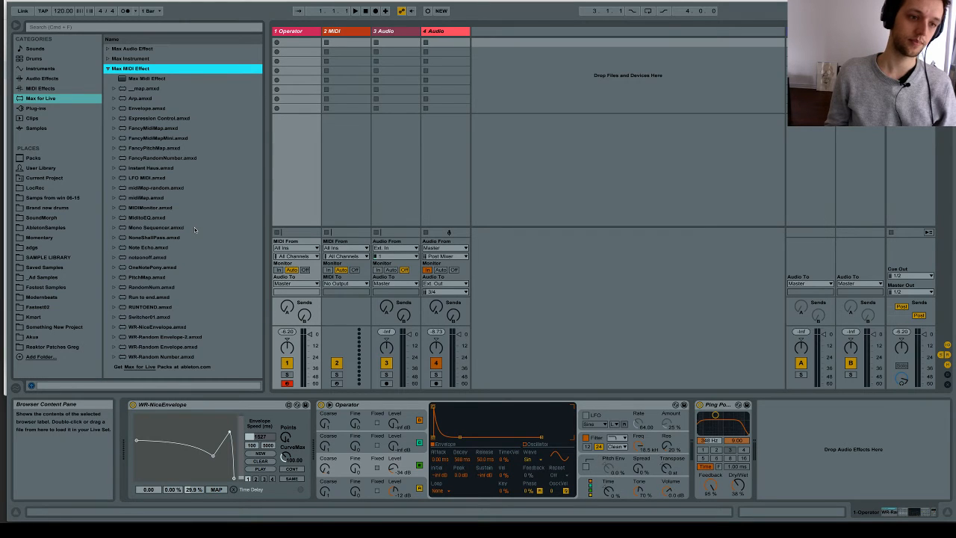
pyautogui.moveTo(200, 214)
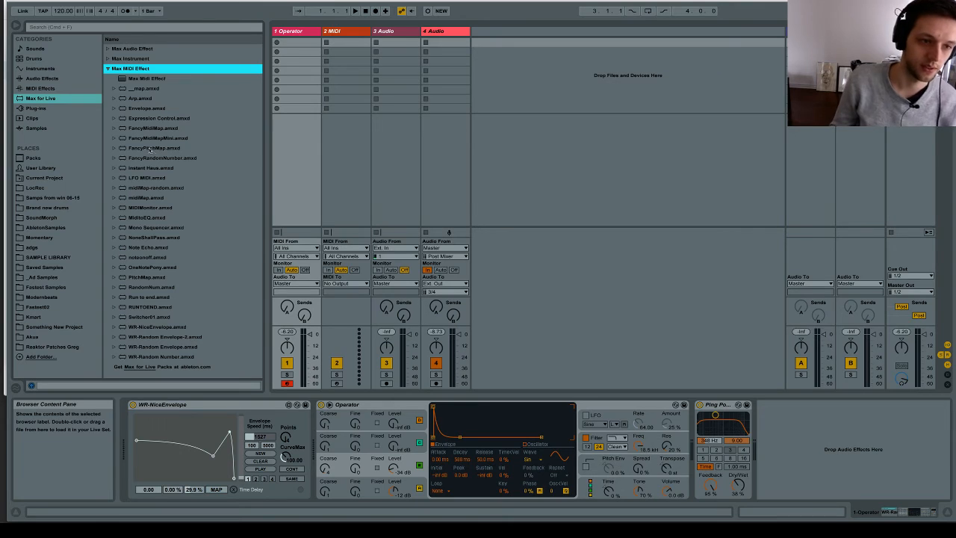
# Step: Load WR-Random Number.amxd from Max MIDI Effect after WR-NiceEnvelope and select it
pyautogui.click(155, 147)
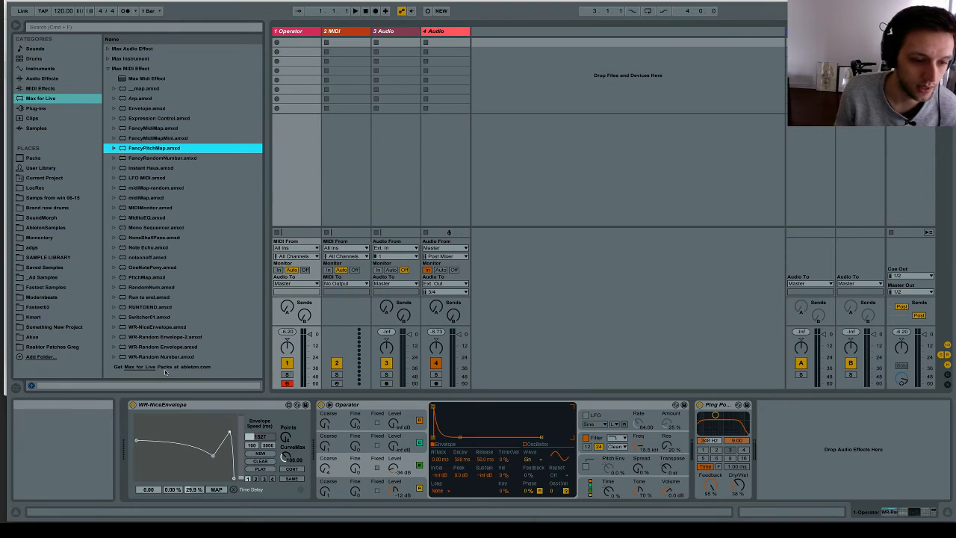
pyautogui.doubleClick(162, 356)
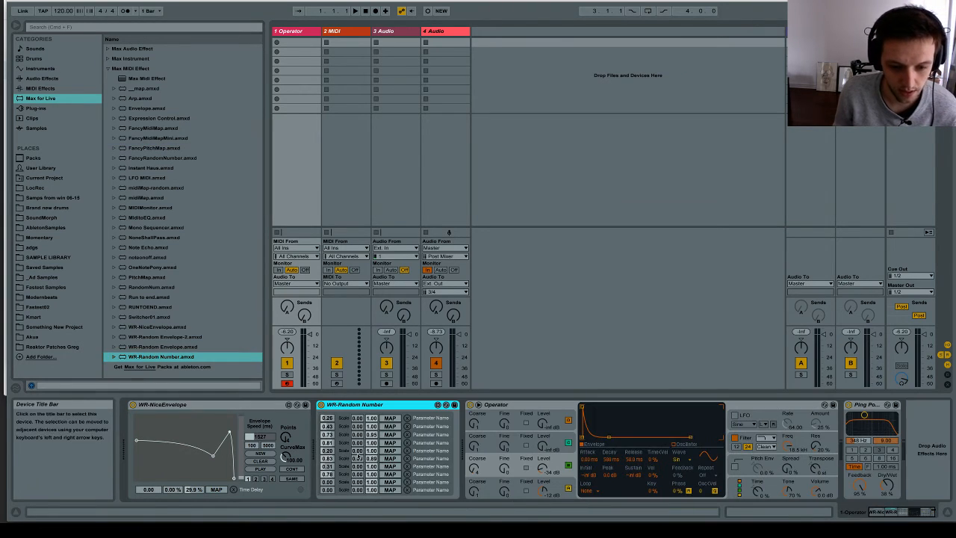
pyautogui.click(357, 404)
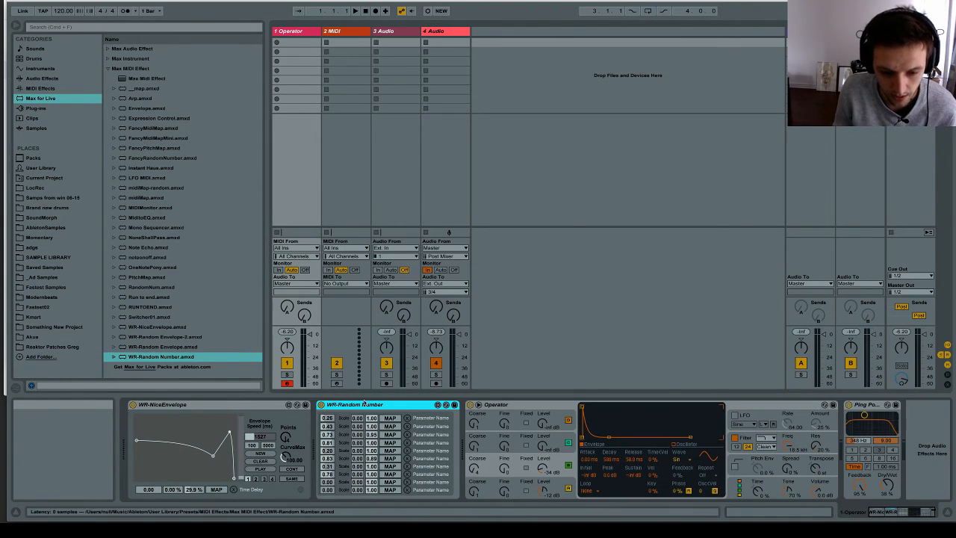